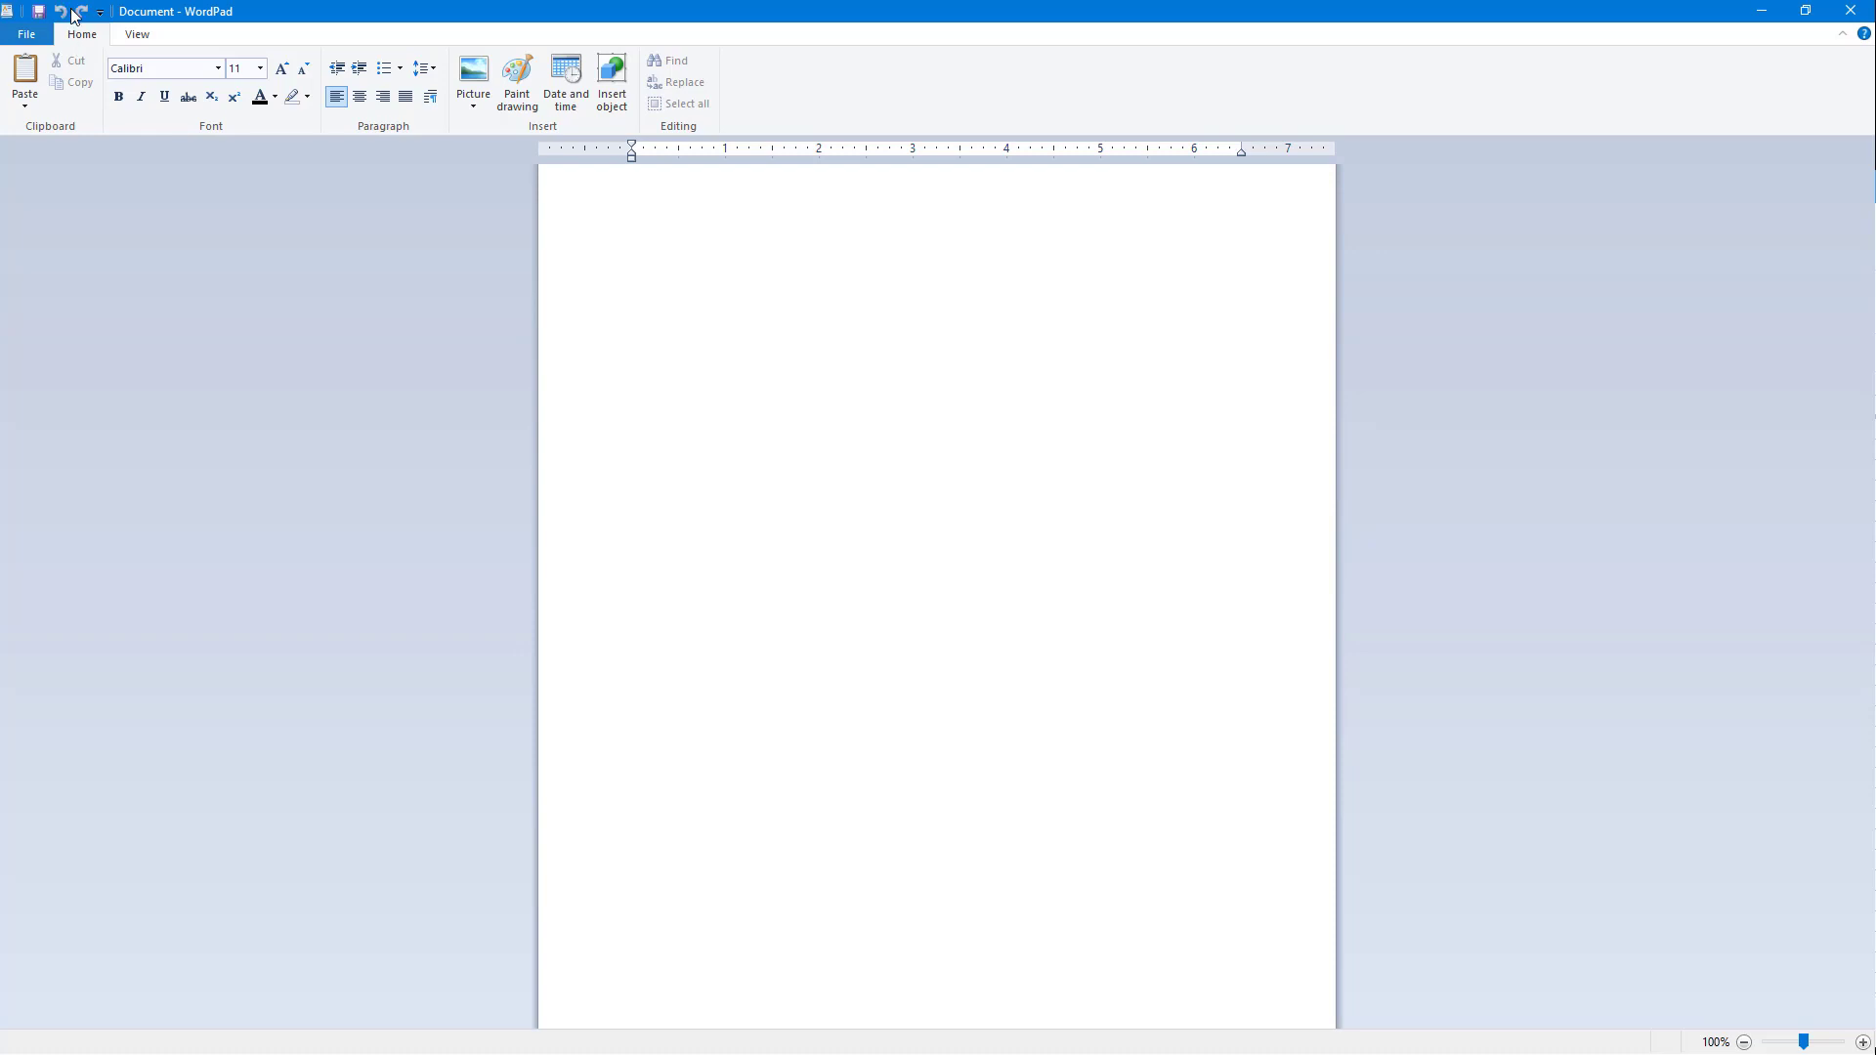
mouse_move(74, 14)
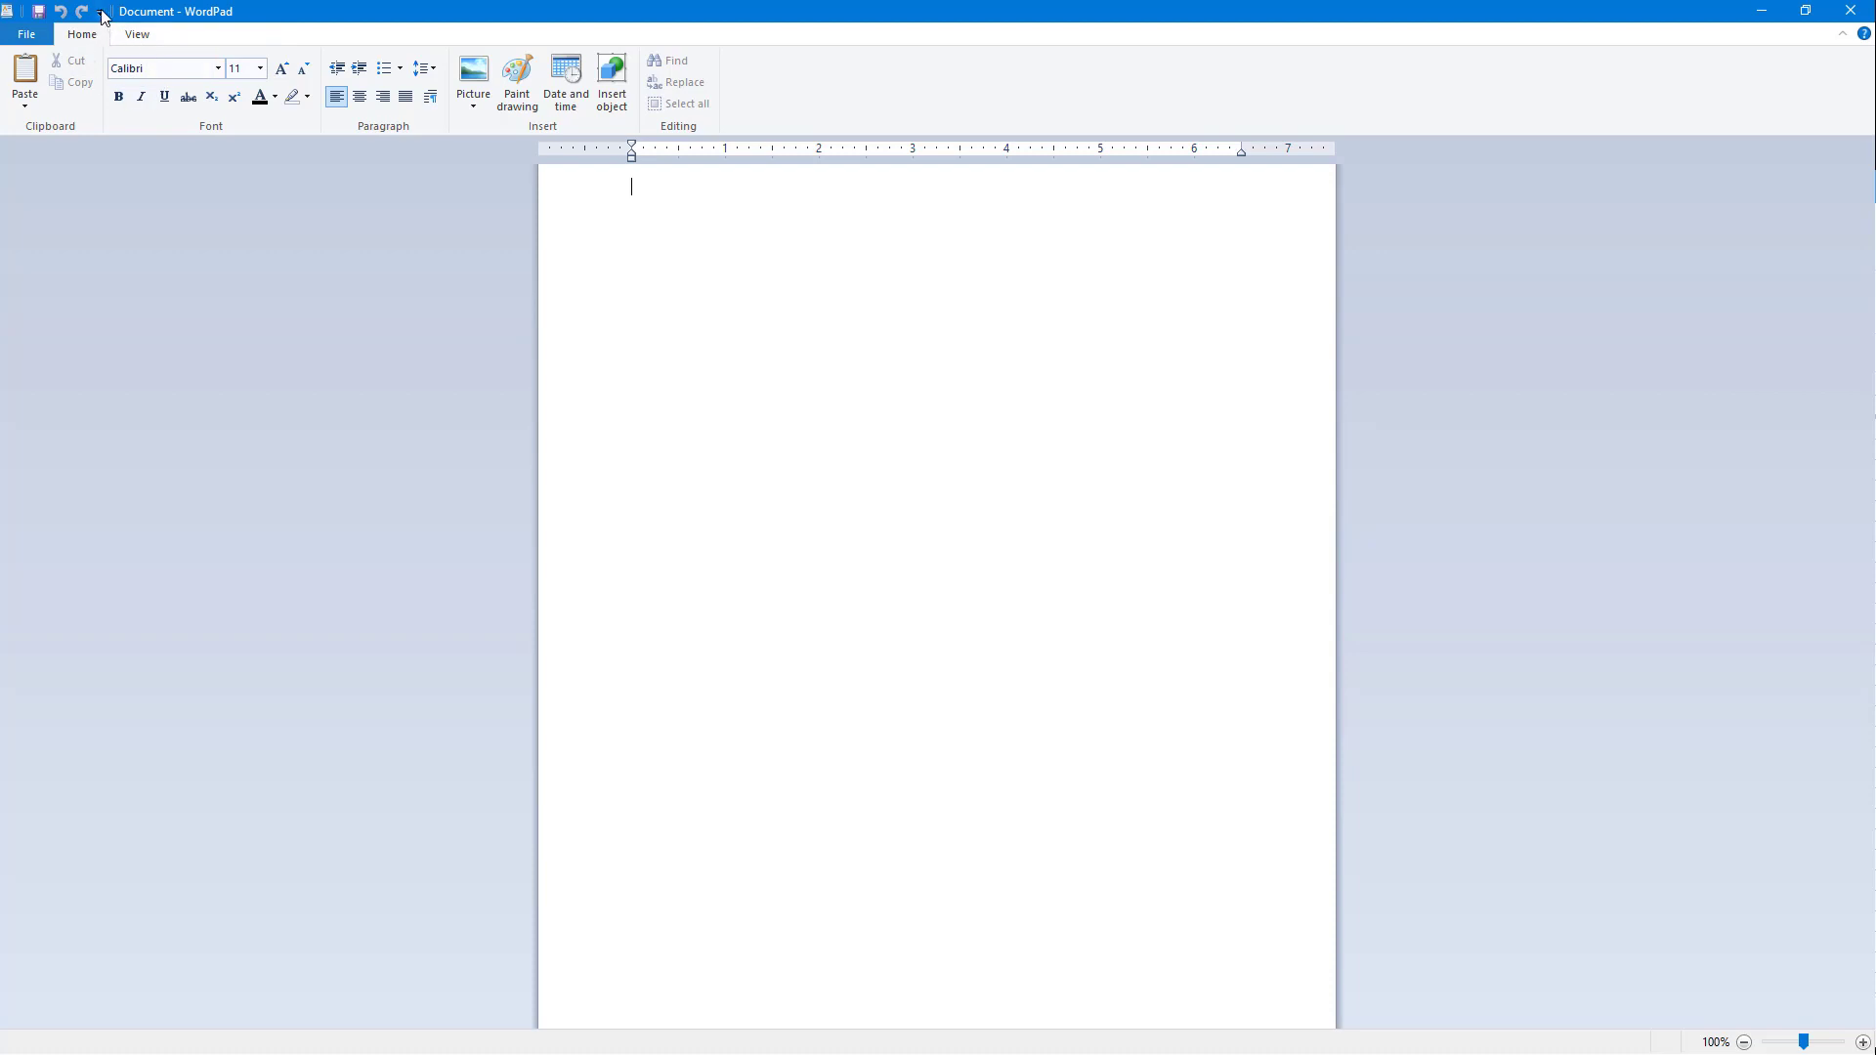
Put Paste and Cut onto the Quick Access Toolbar via their right-click Add command.
click(101, 12)
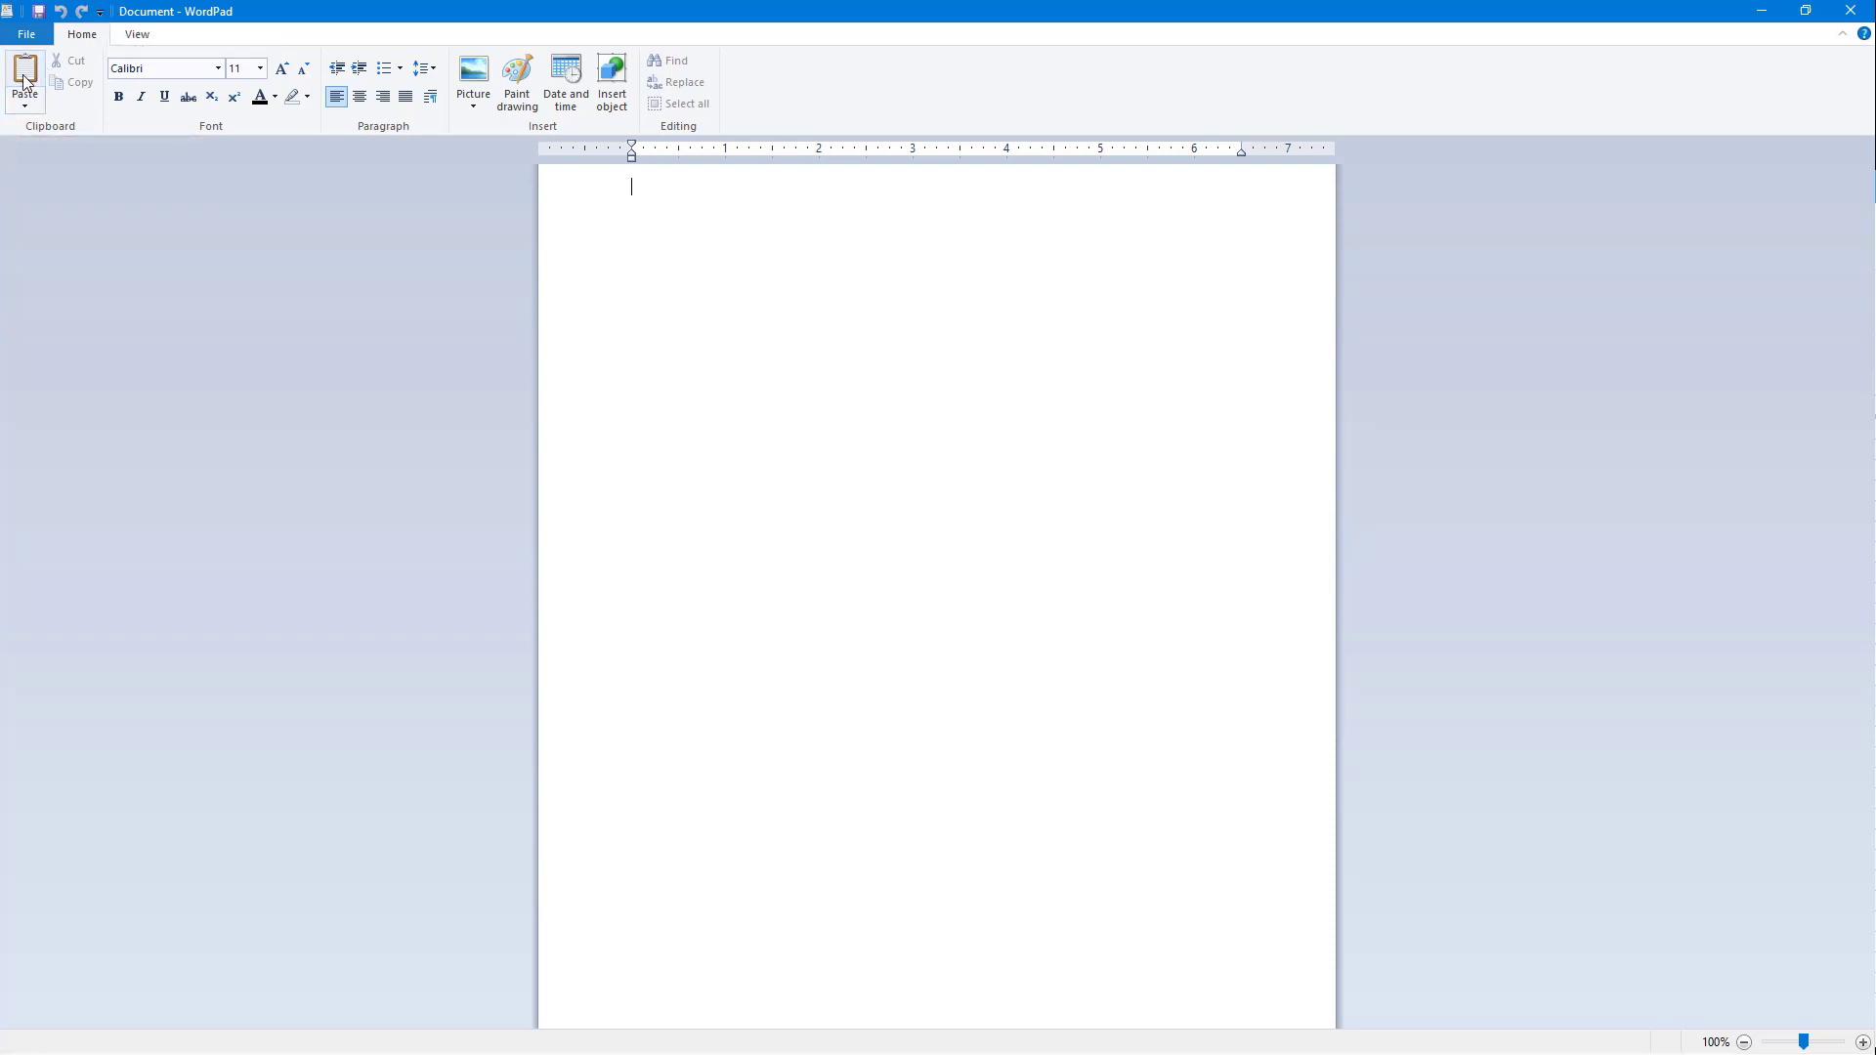
right_click(24, 80)
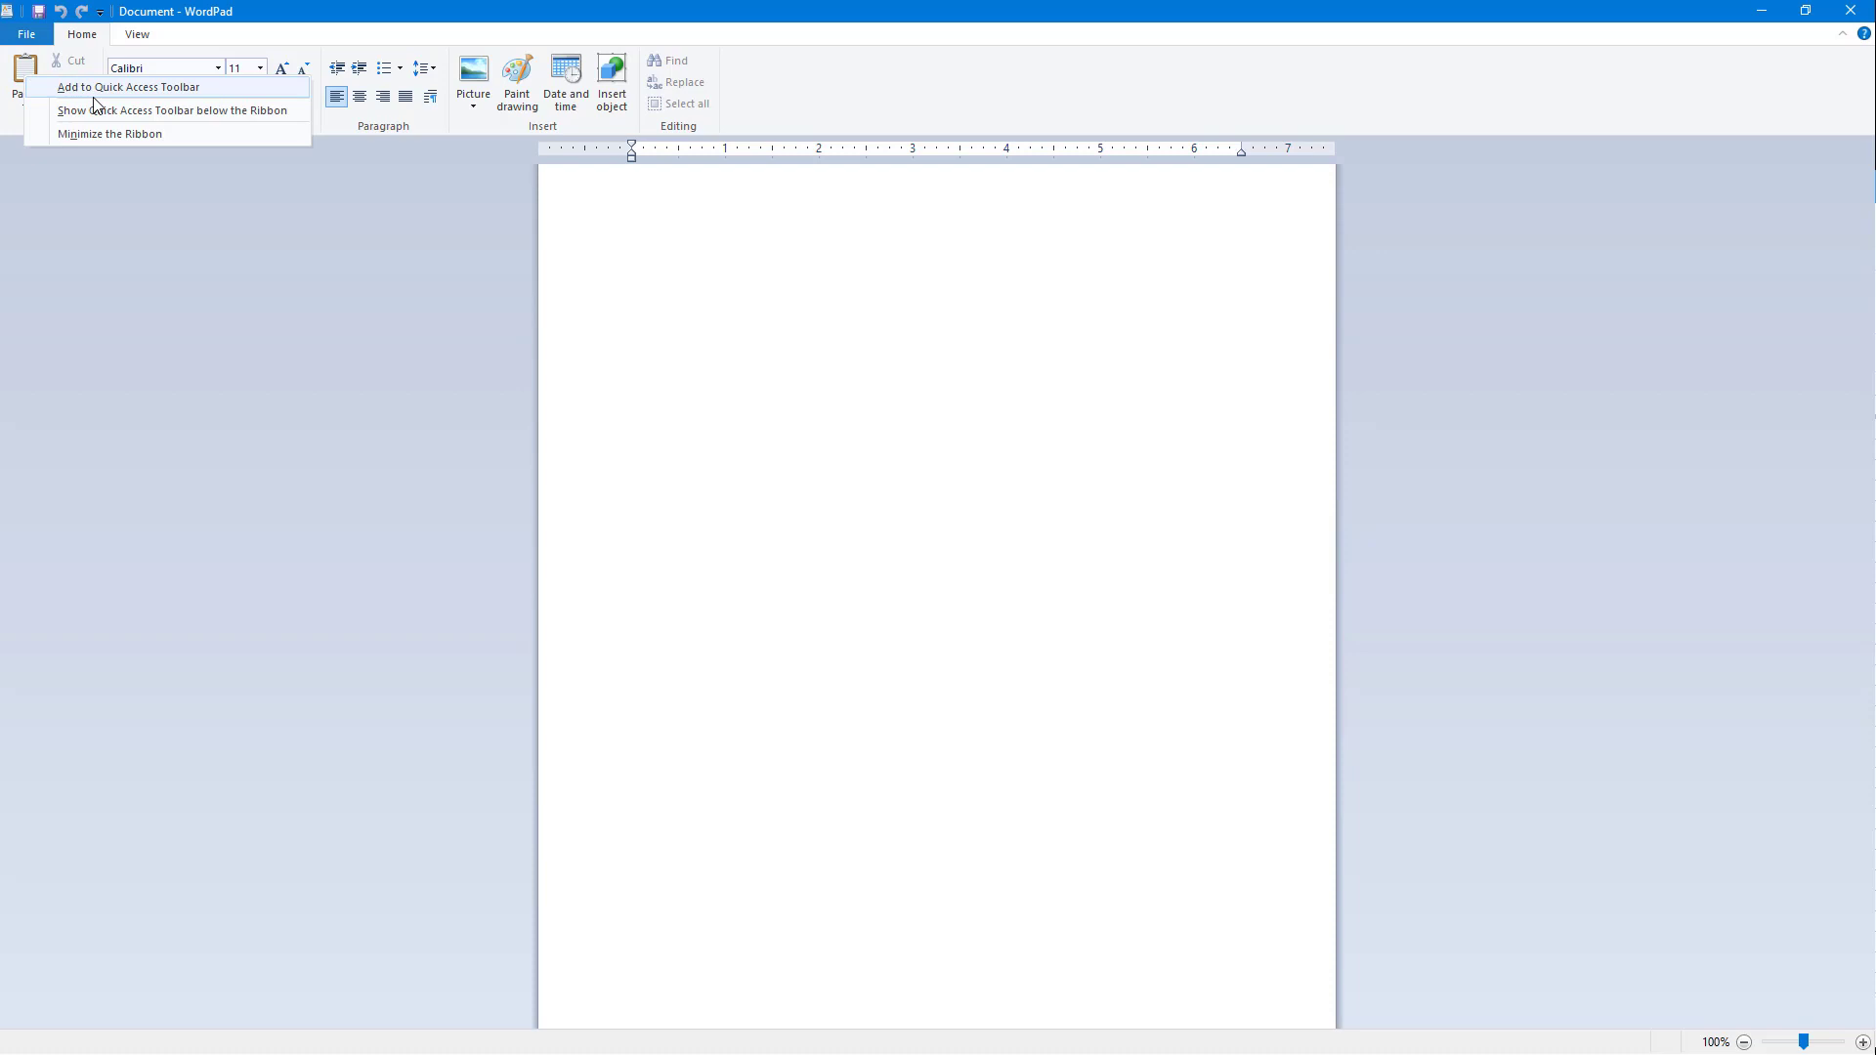
mouse_move(94, 103)
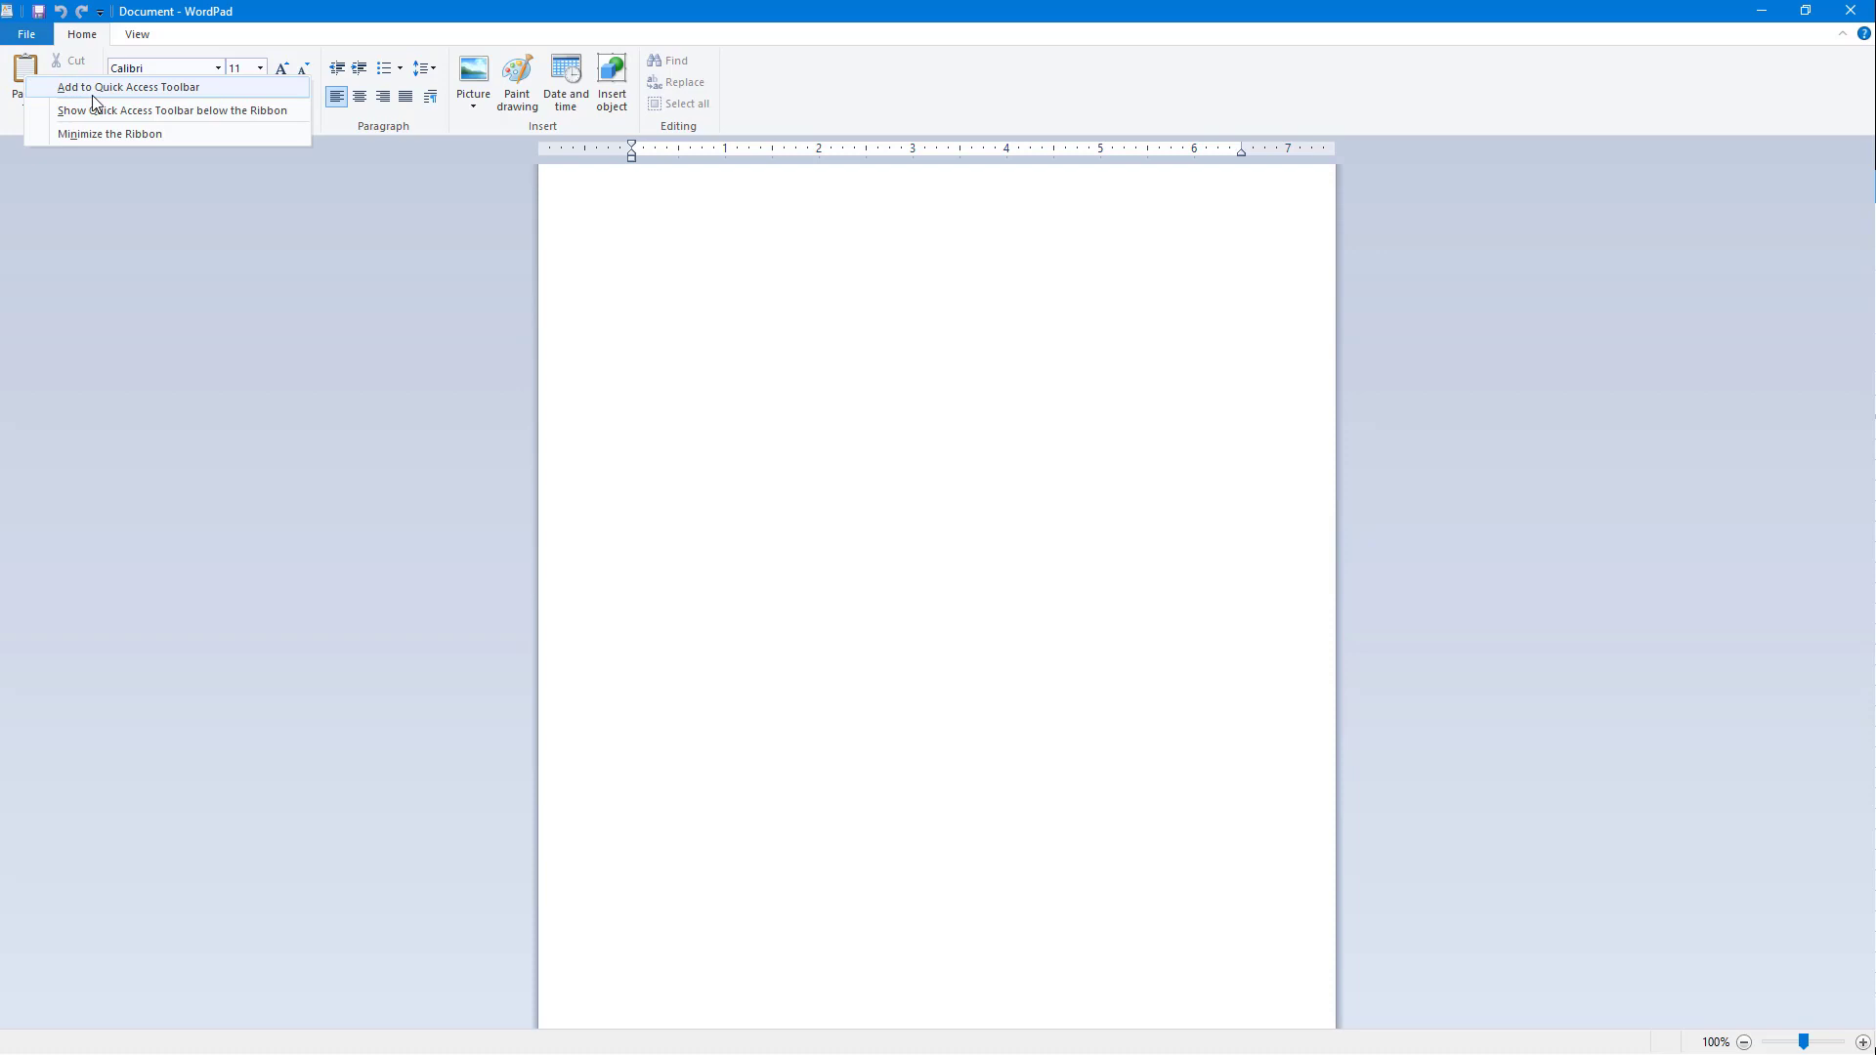
click(101, 12)
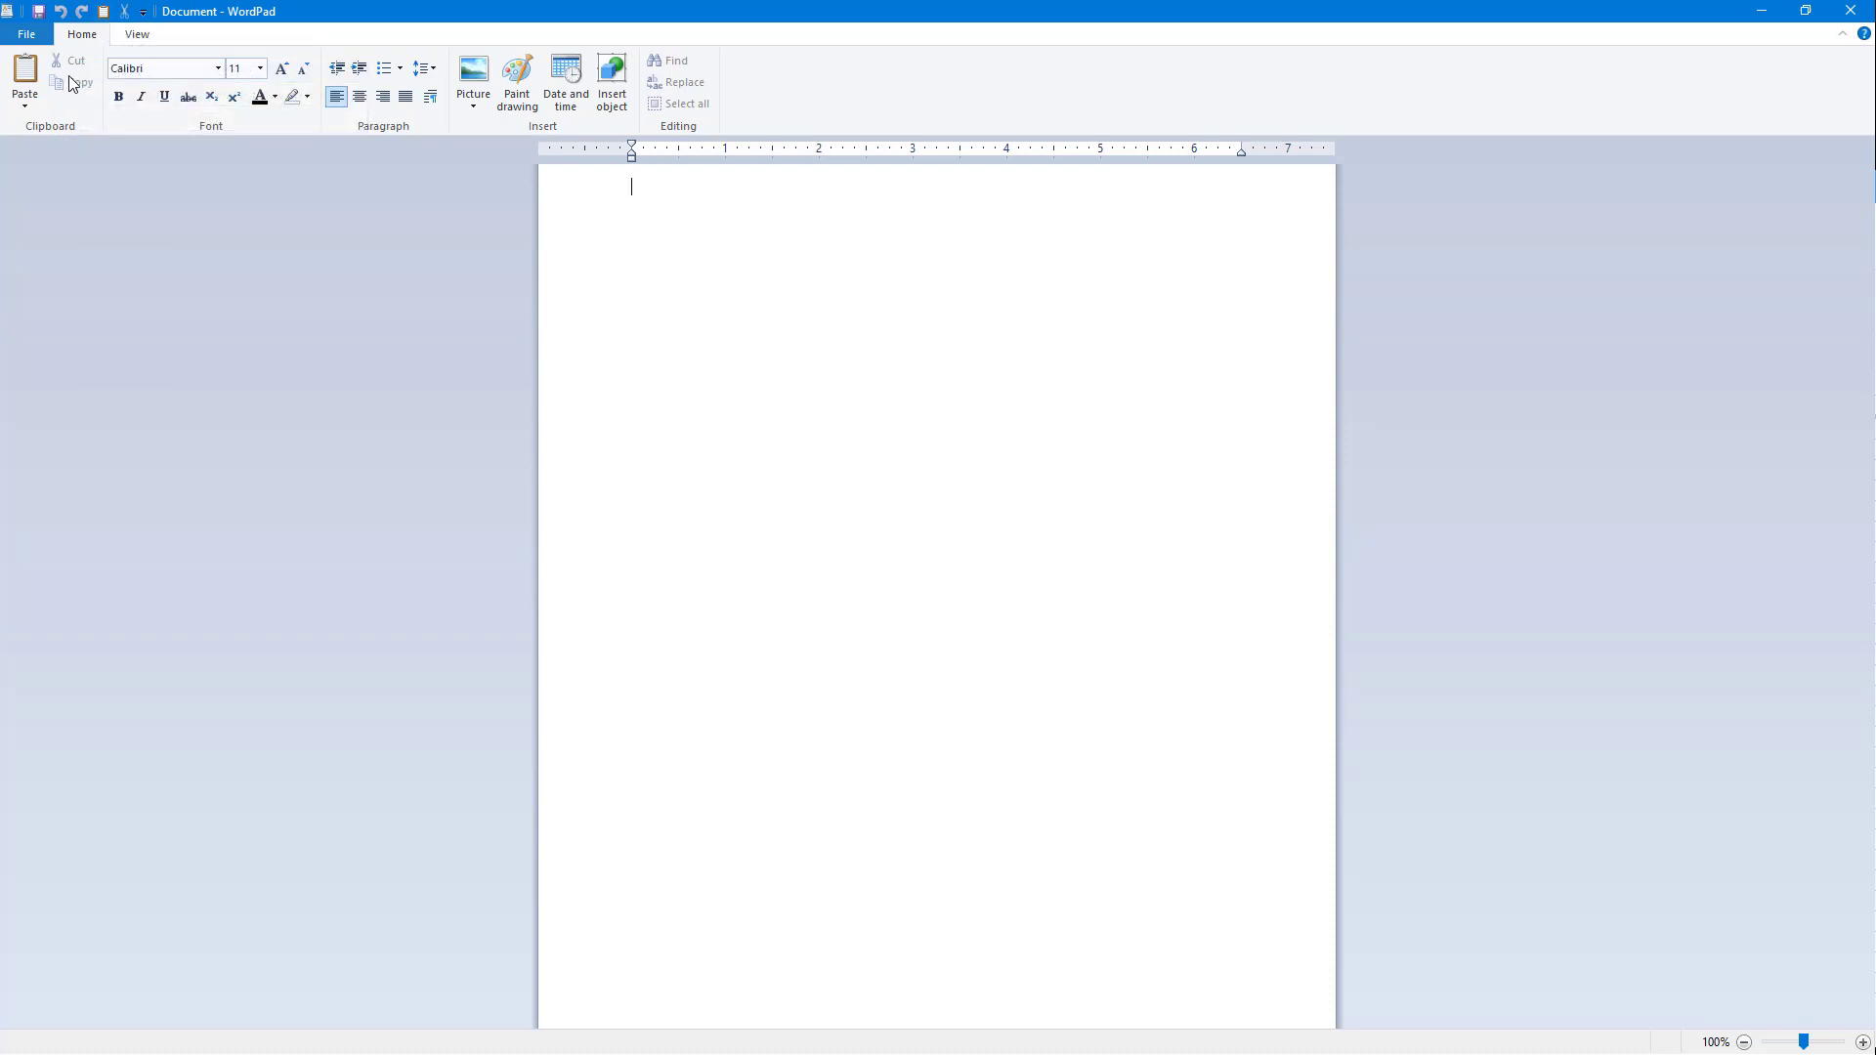
Add Copy, Bold and other formatting commands plus Picture to the Quick Access Toolbar.
click(163, 68)
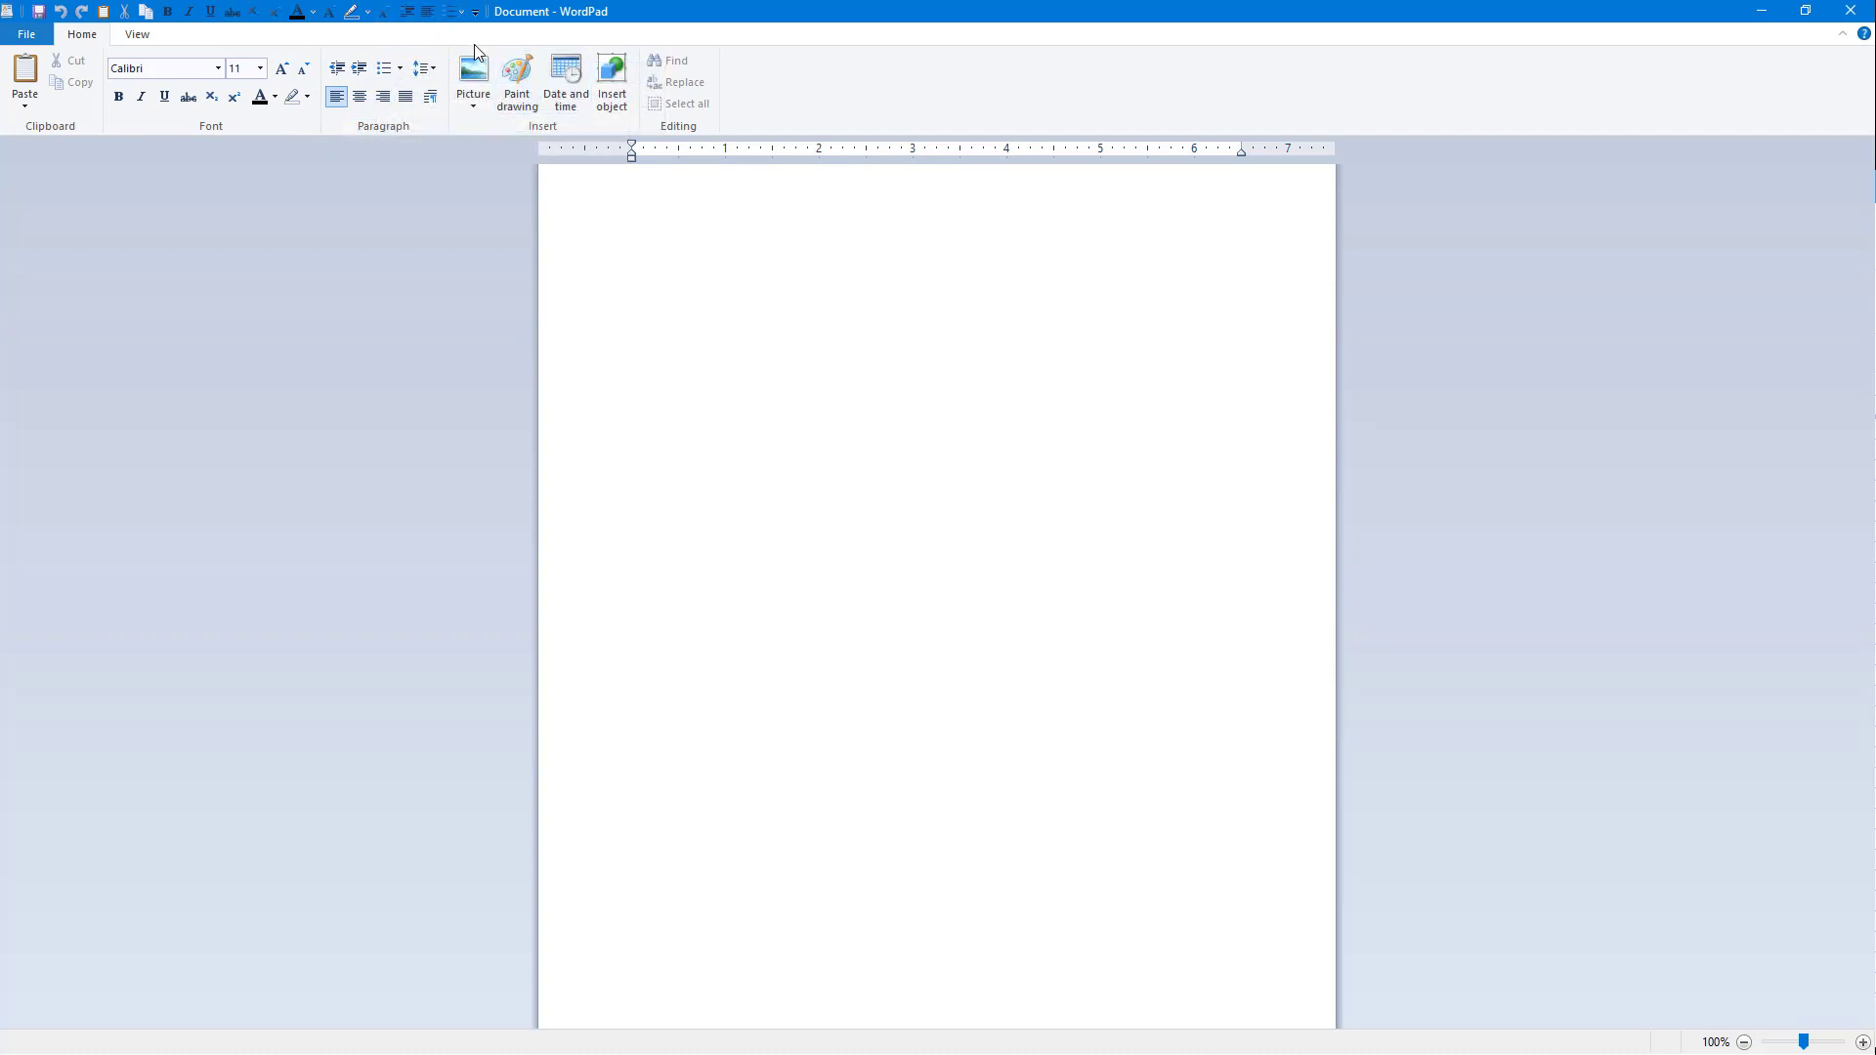
right_click(611, 78)
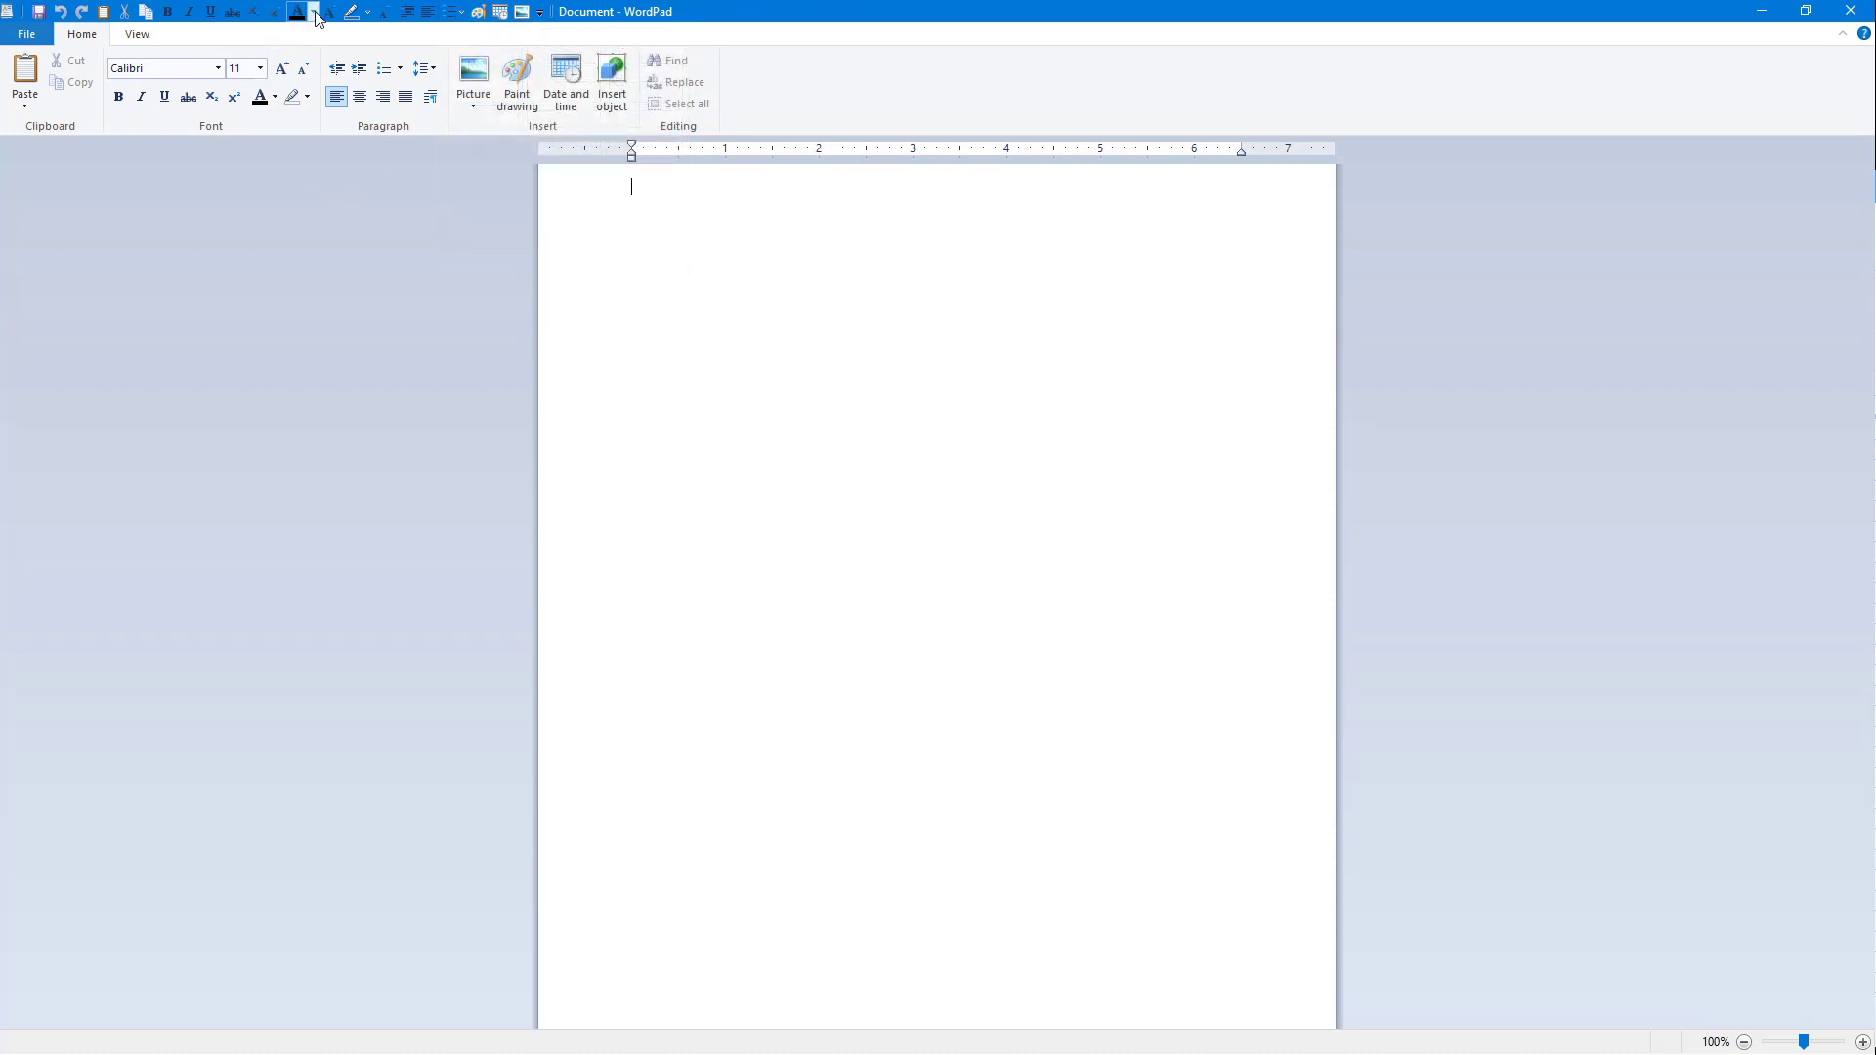
Show the Customize Quick Access Toolbar menu to begin removing surplus commands.
click(541, 11)
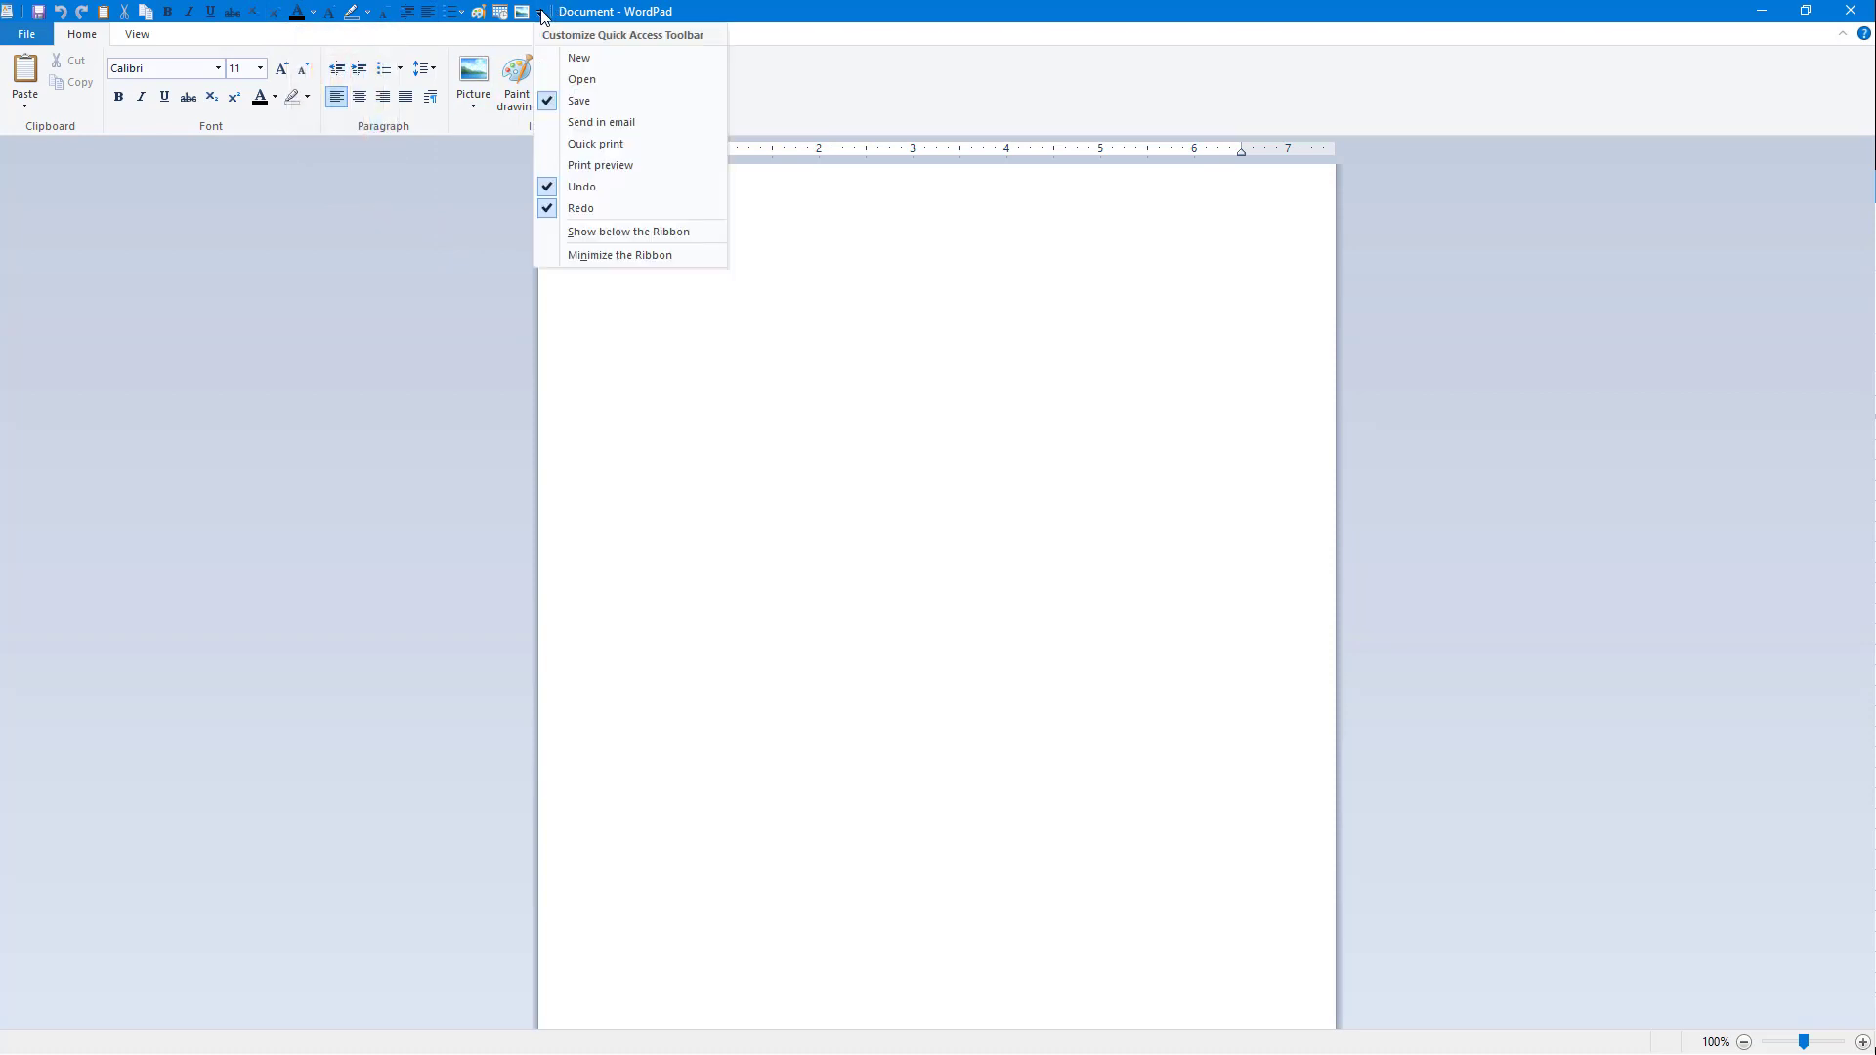
mouse_move(371, 217)
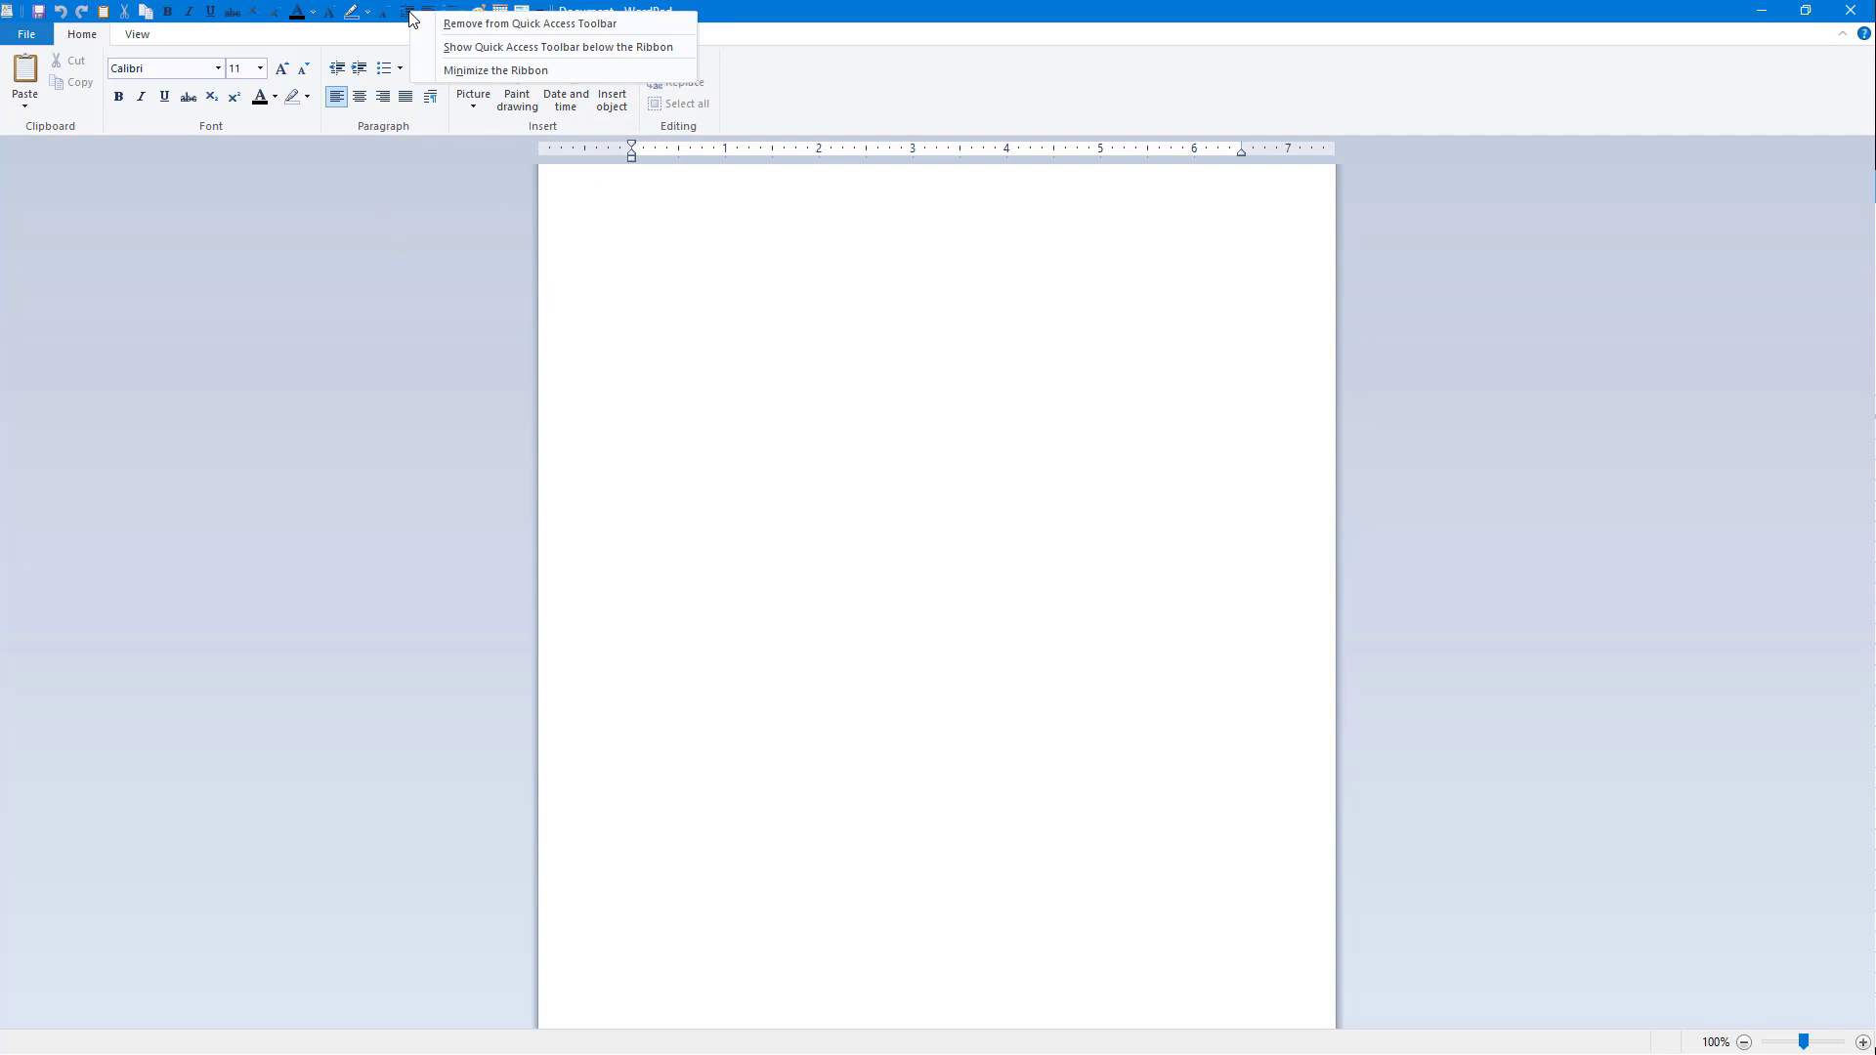
mouse_move(511, 33)
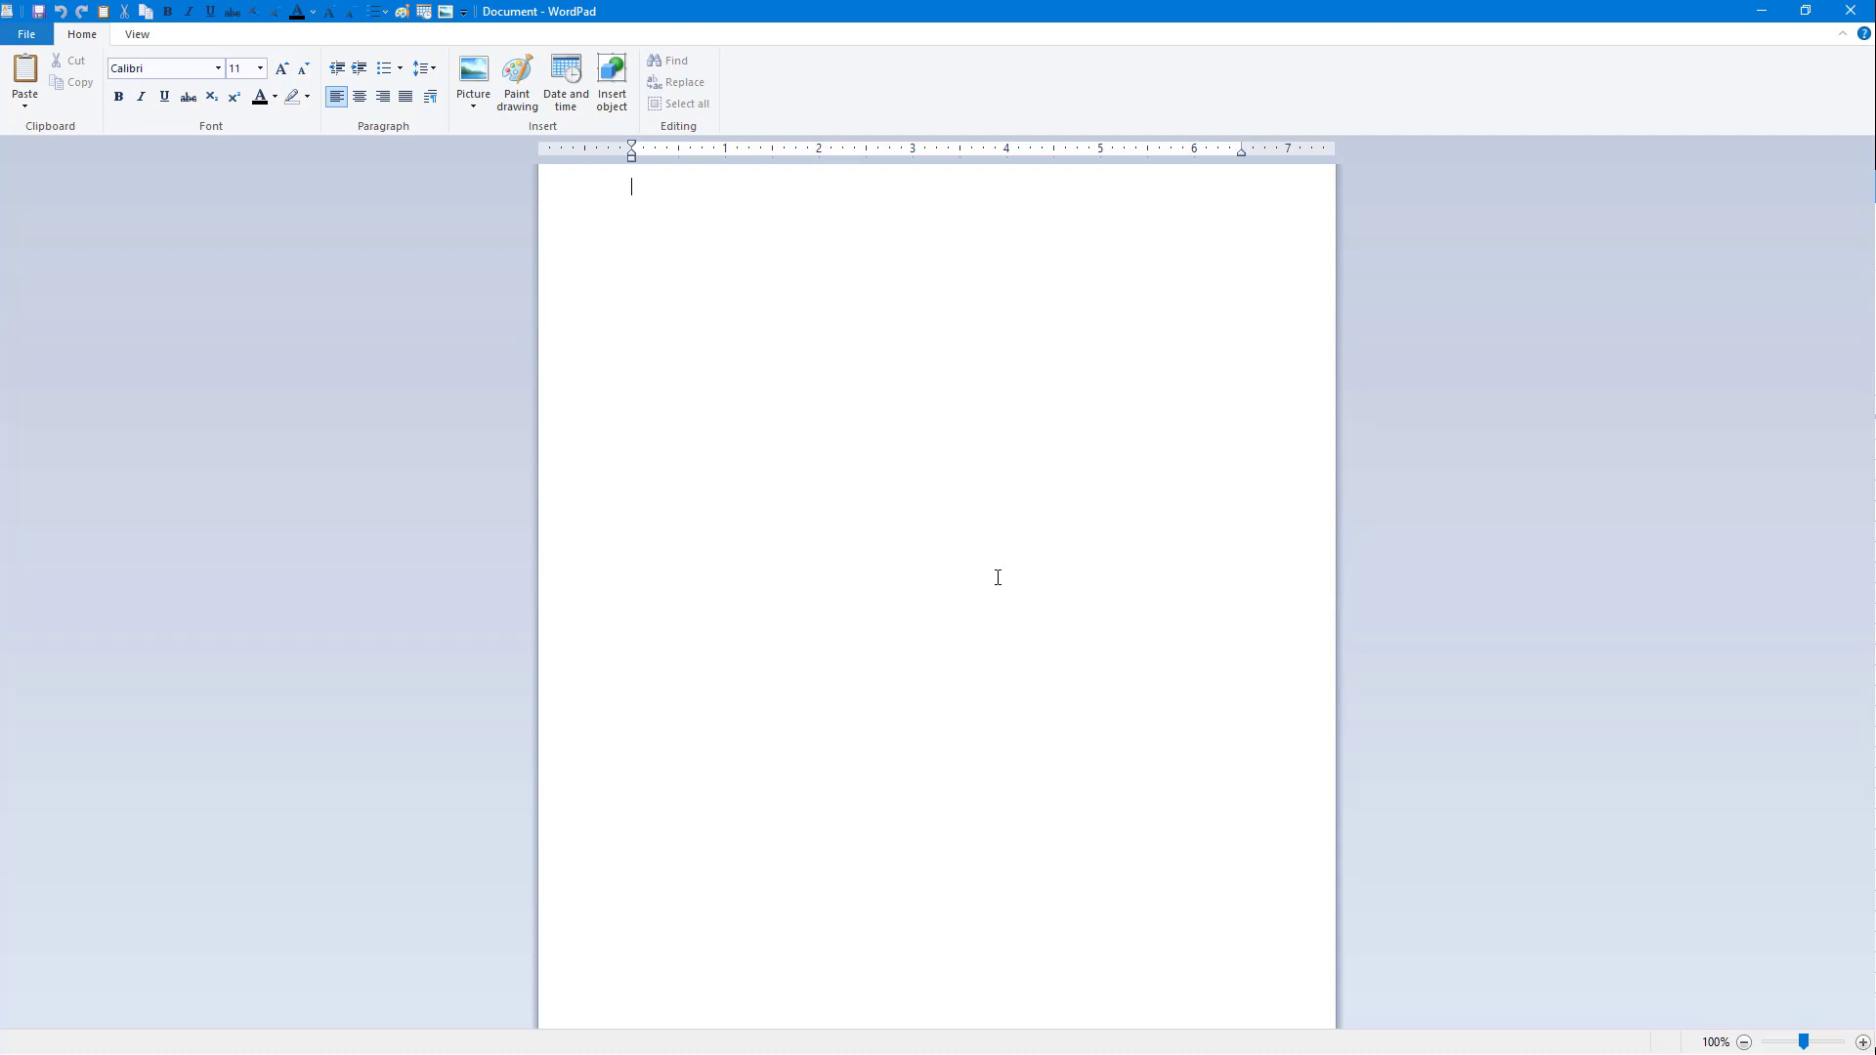
mouse_move(1218, 603)
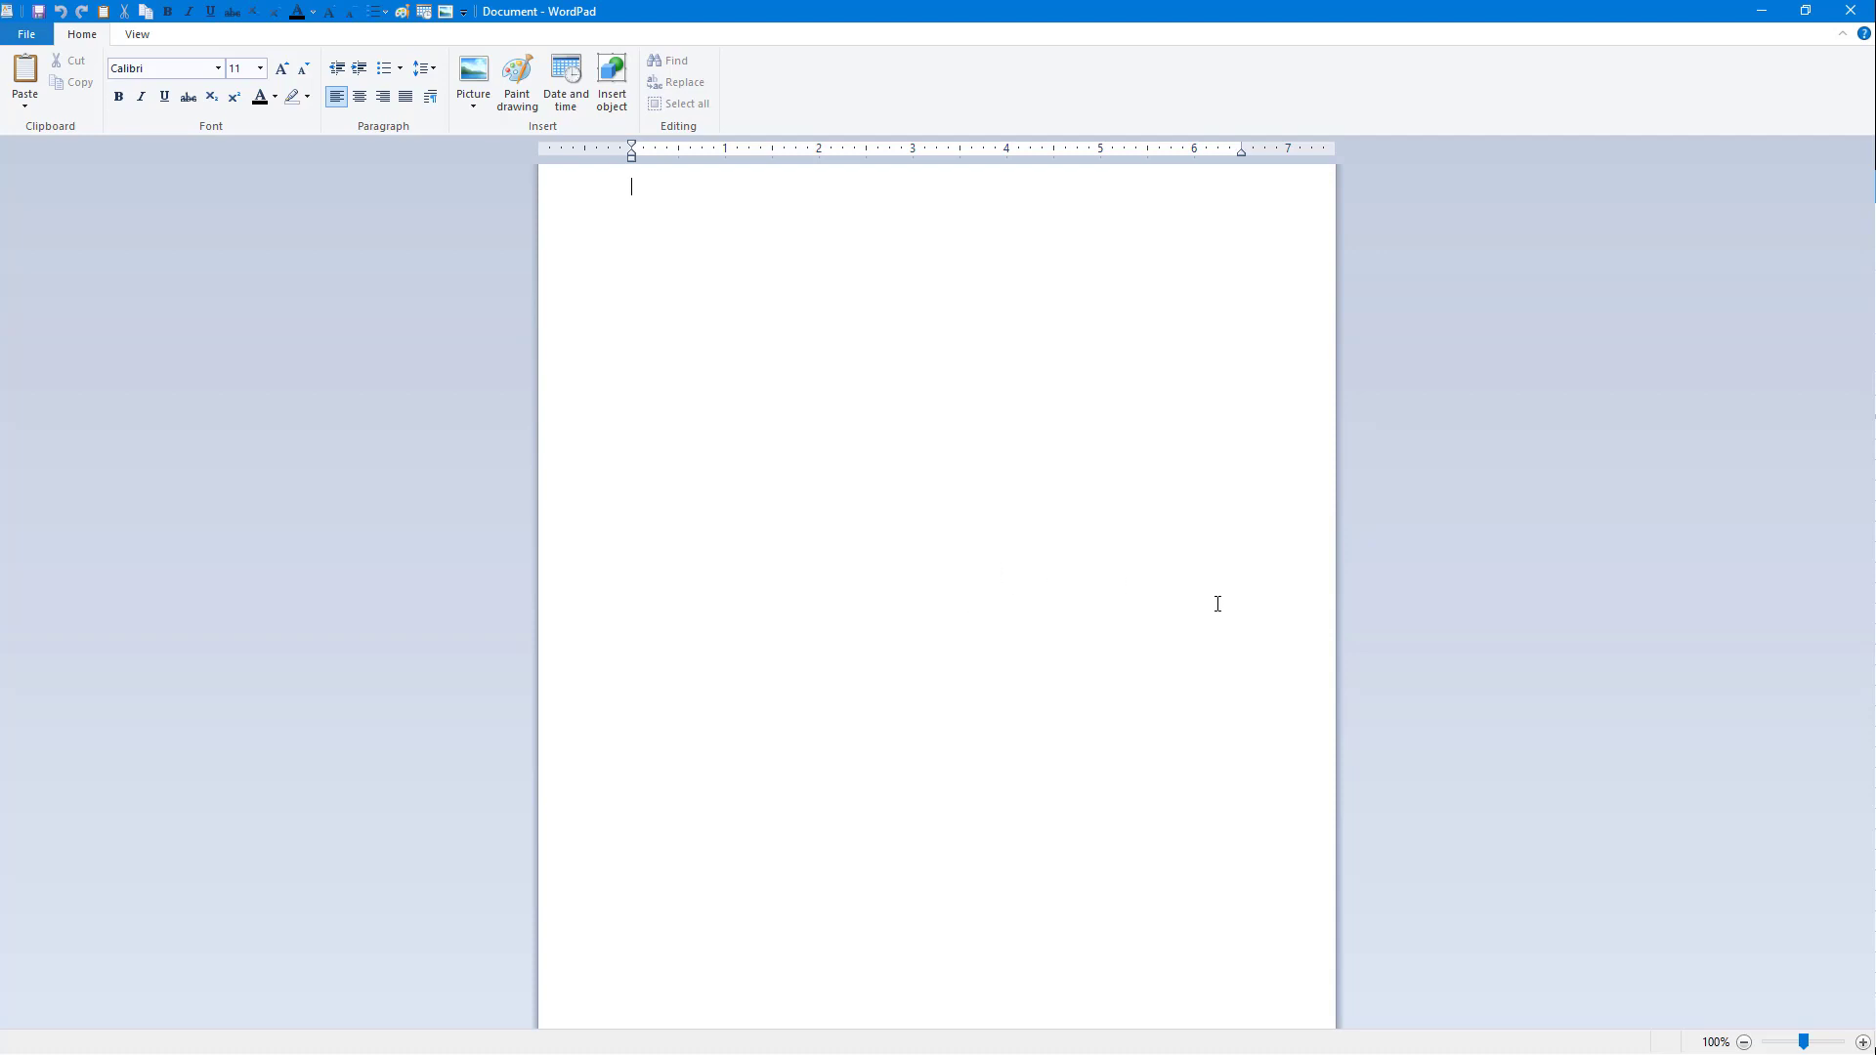
mouse_move(1723, 648)
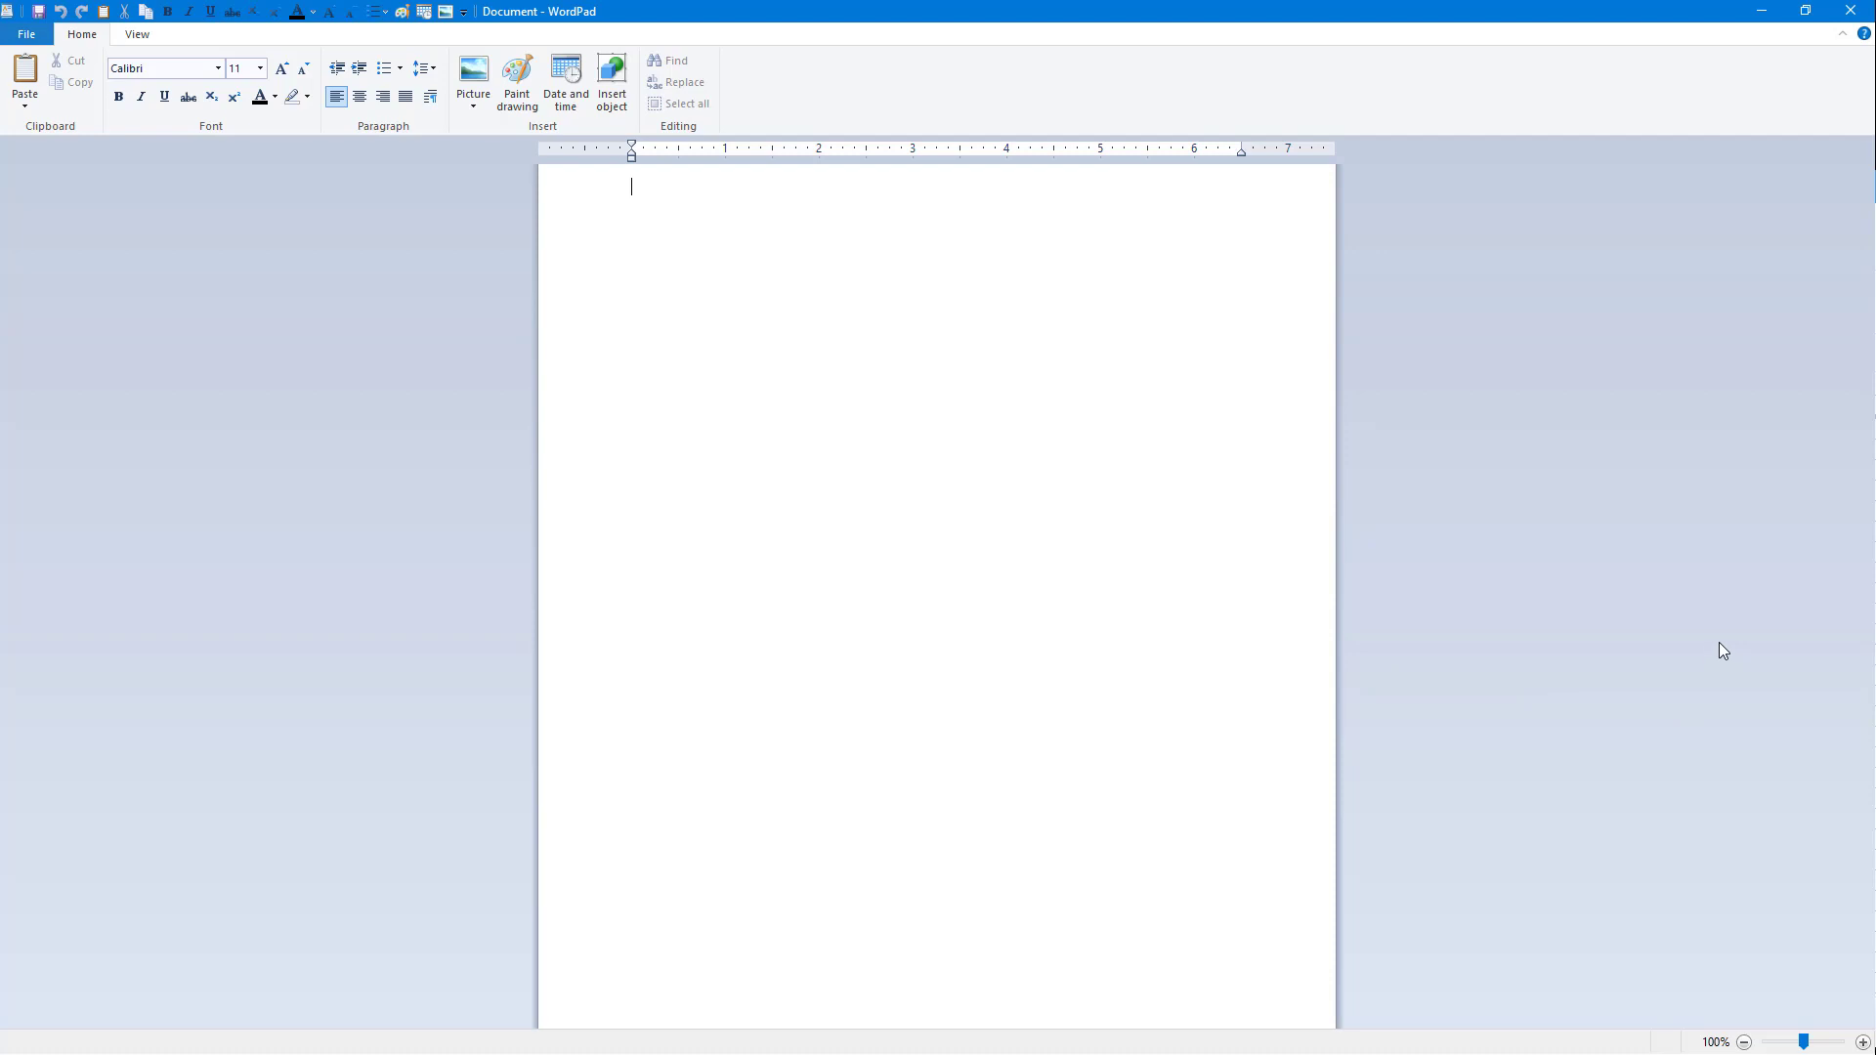